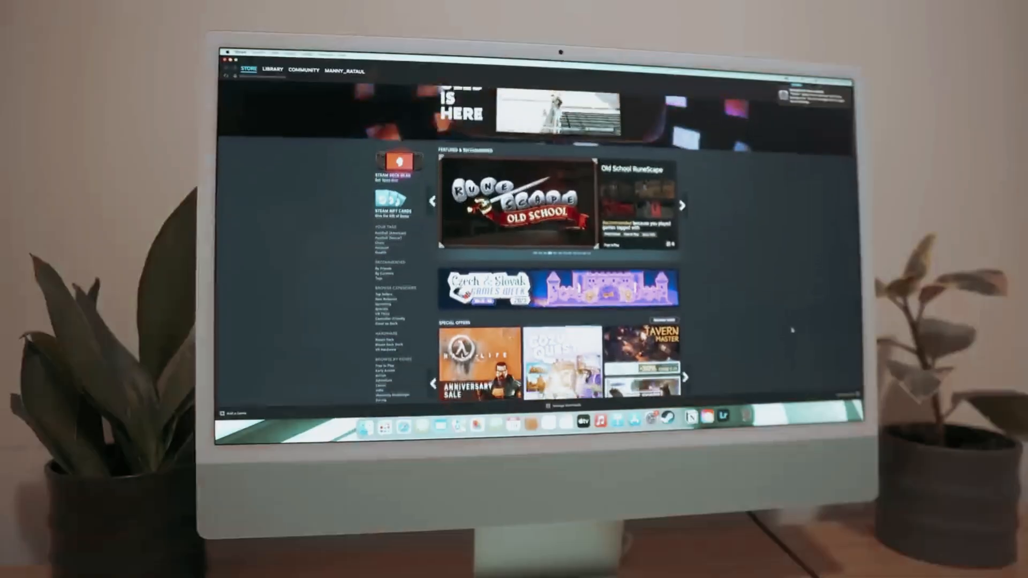
Scroll the Steam store front page down to the Special Offers carousel.
scroll("down", 3)
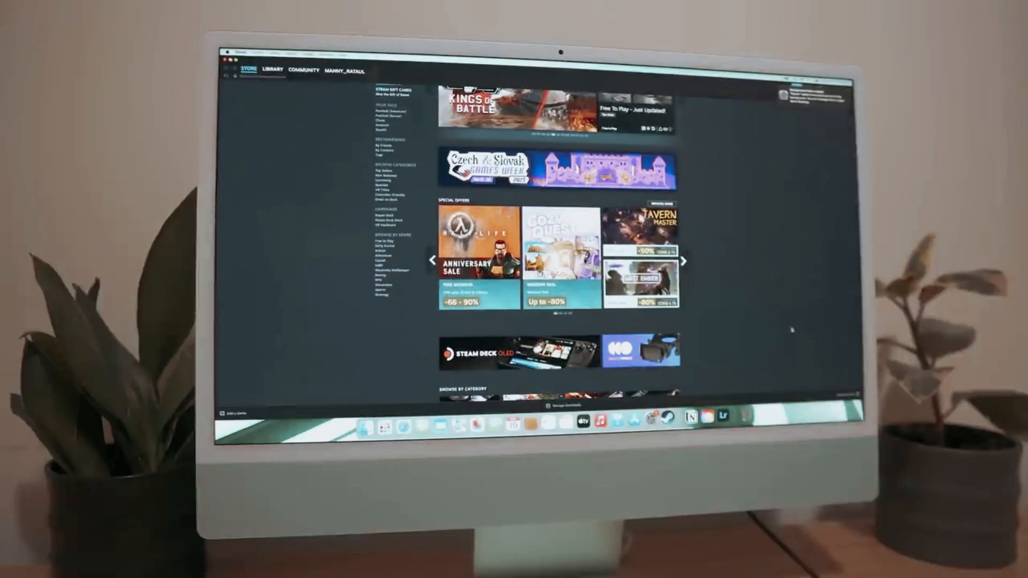
Open the Half-Life Anniversary Sale tile and scroll down to Half-Life: Alyx.
left_click(478, 242)
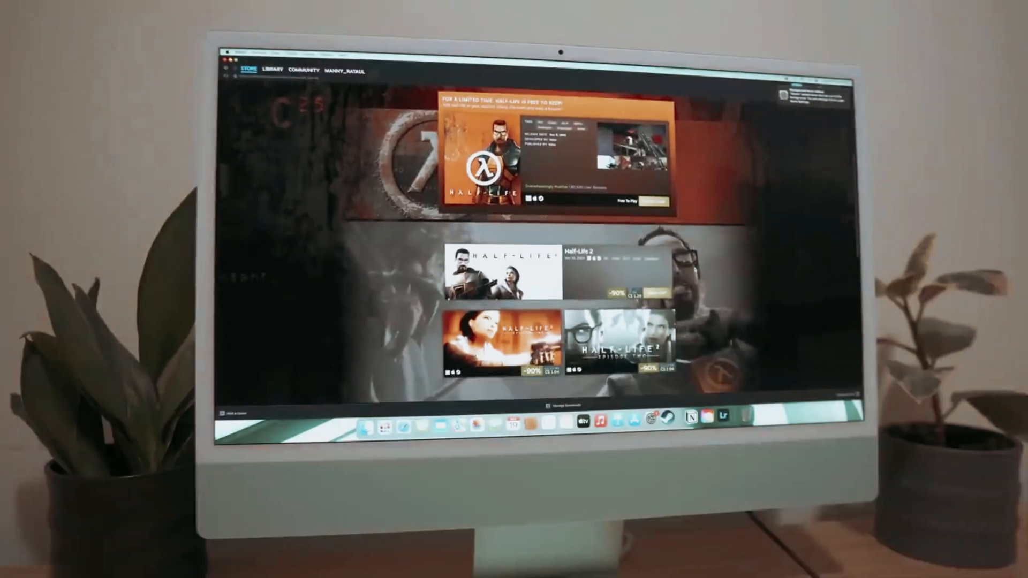
scroll("down", 3)
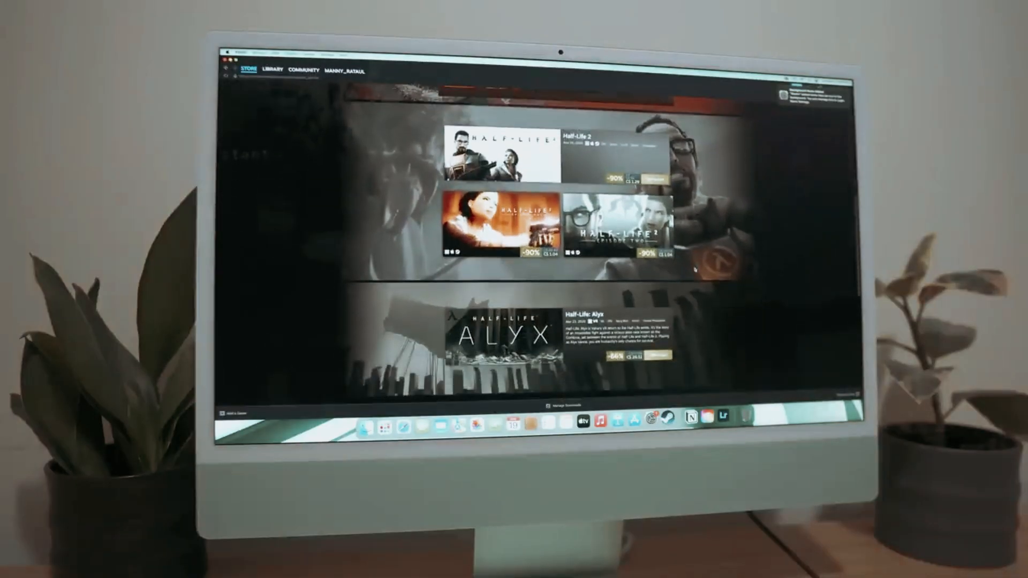